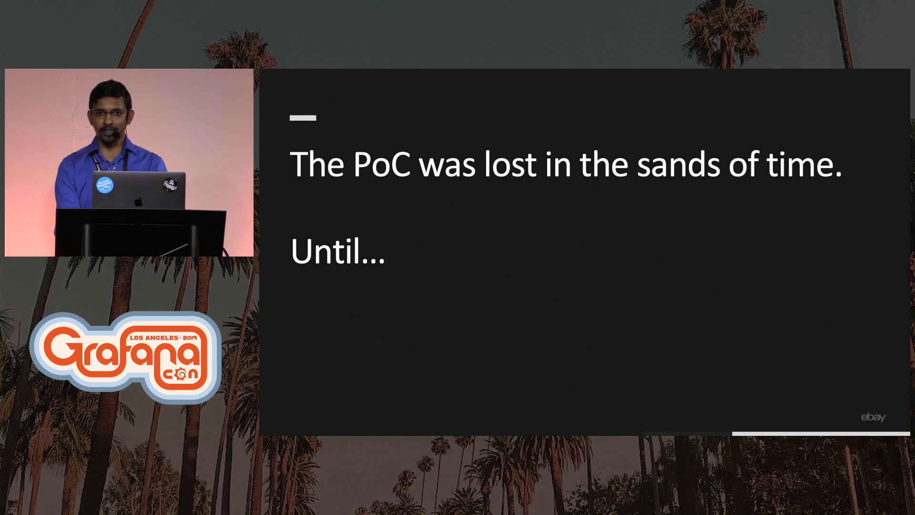
key("right")
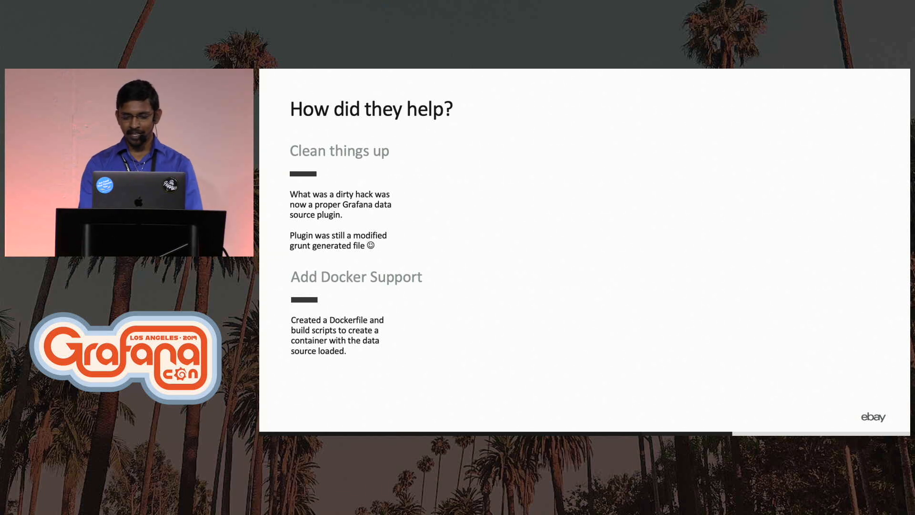
key("Right")
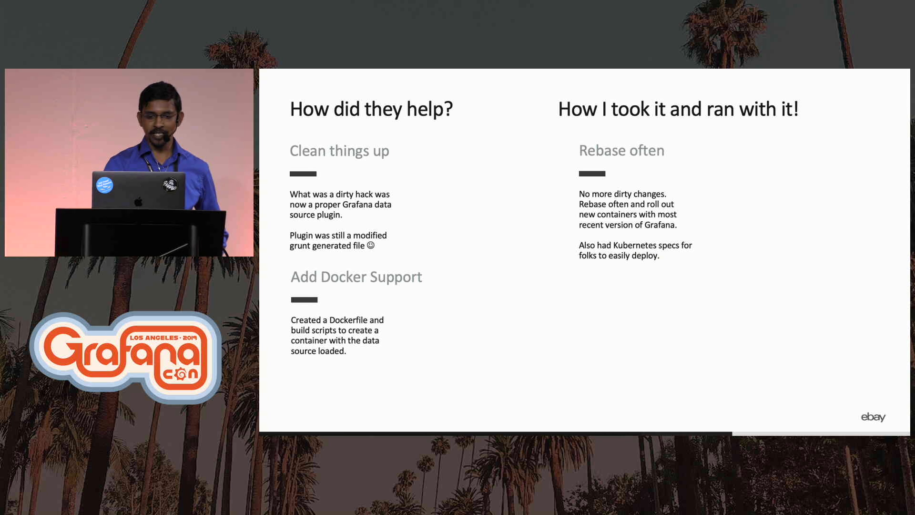
key("right")
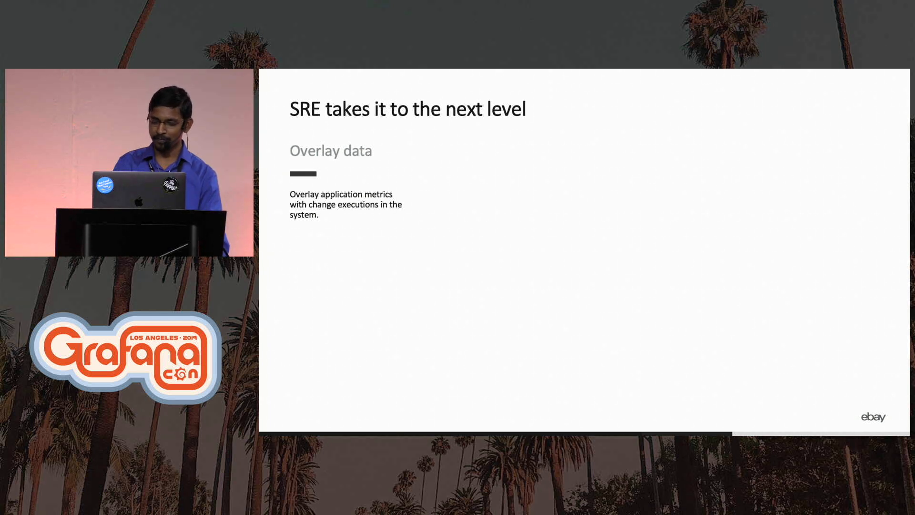
key("right")
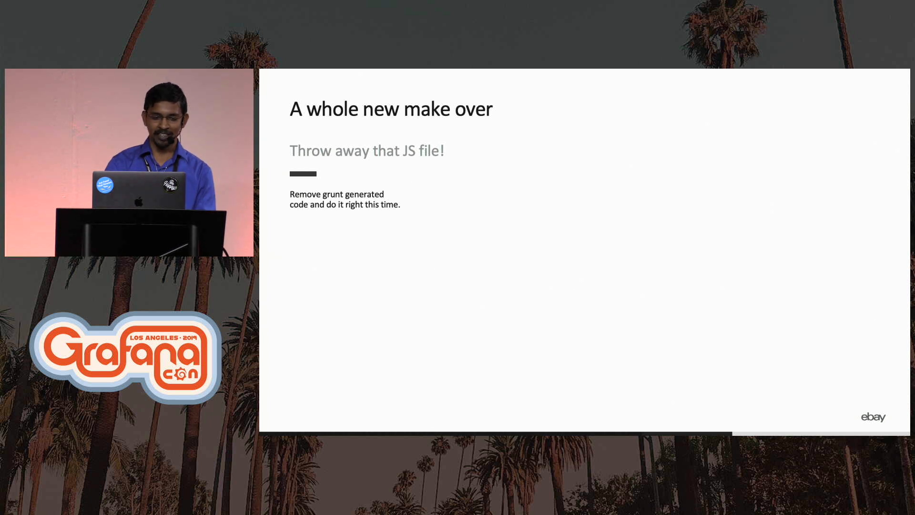
key("Right")
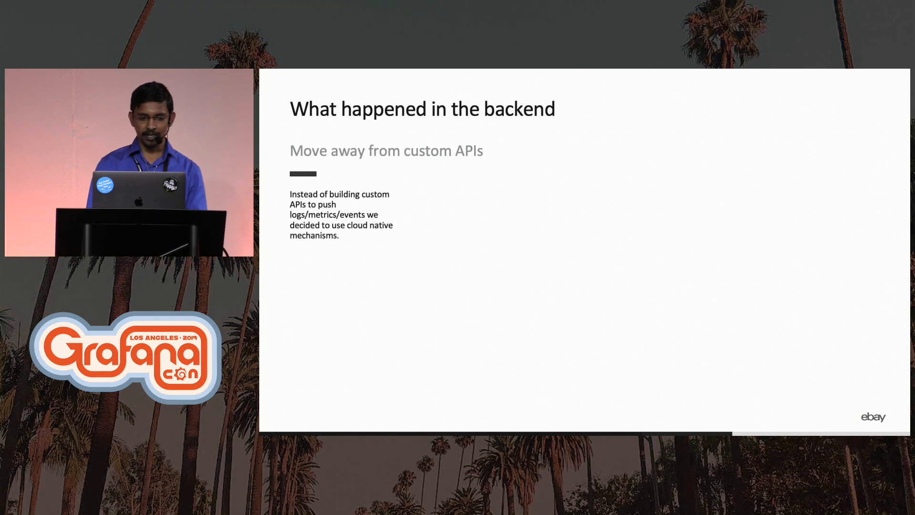
key("right")
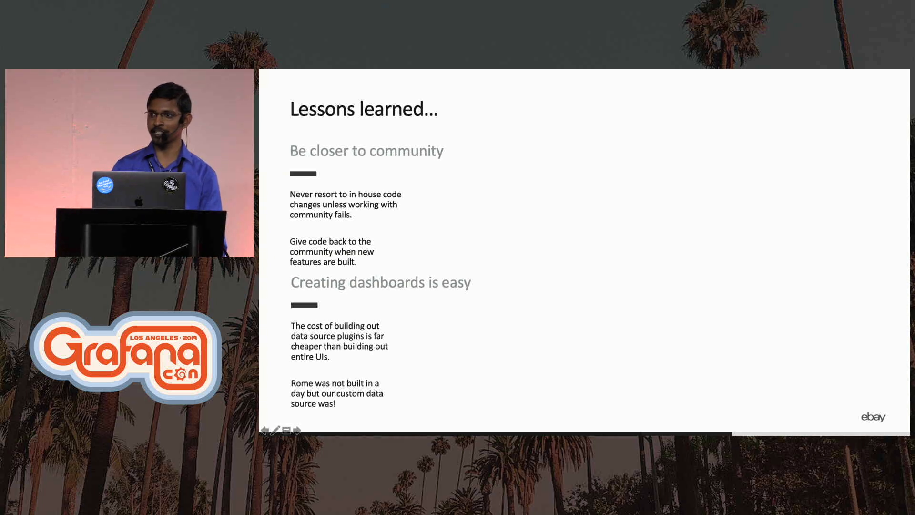
left_click(298, 430)
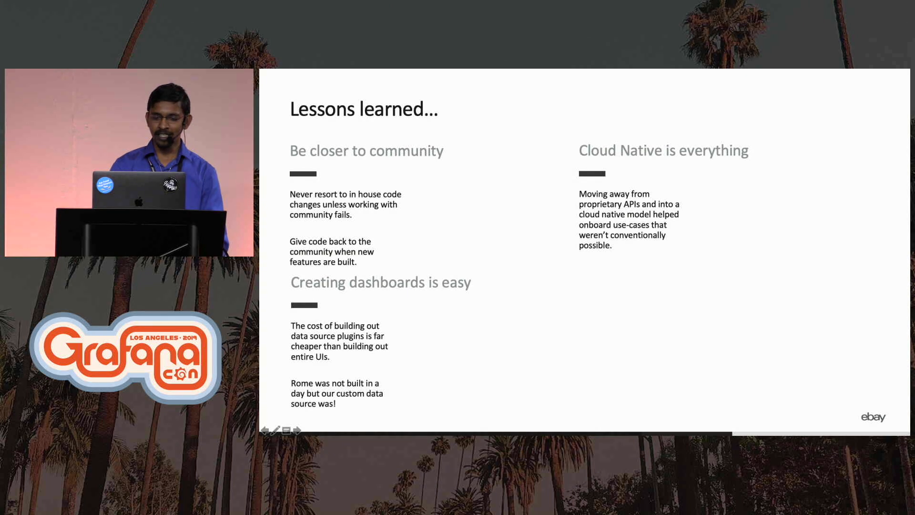